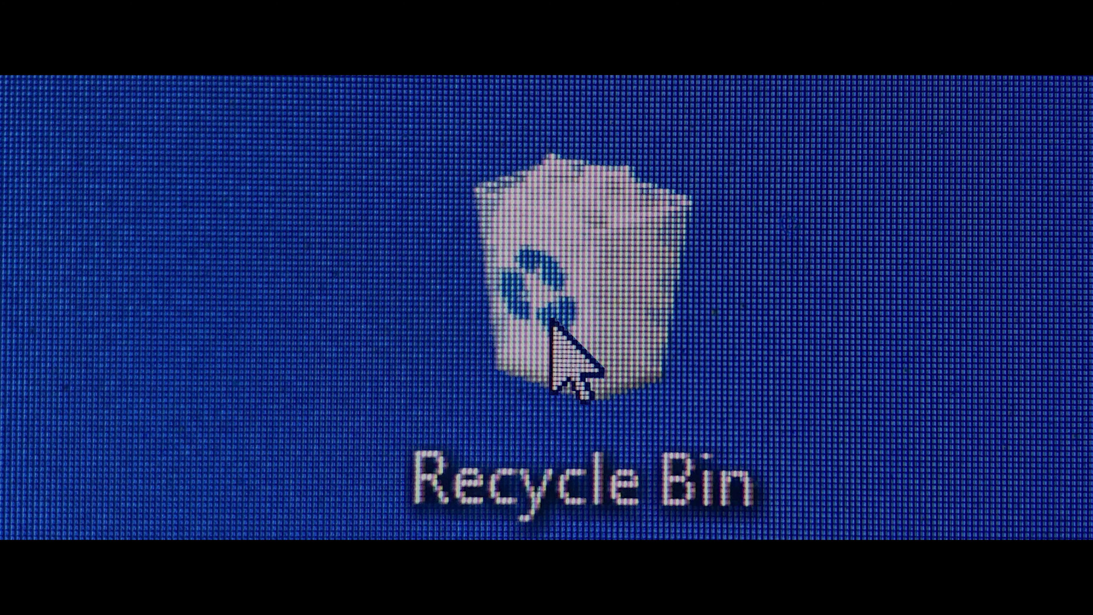
# Show the Recycle Bin's context menu with Open, Empty Recycle Bin and Properties.
pyautogui.rightClick(558, 279)
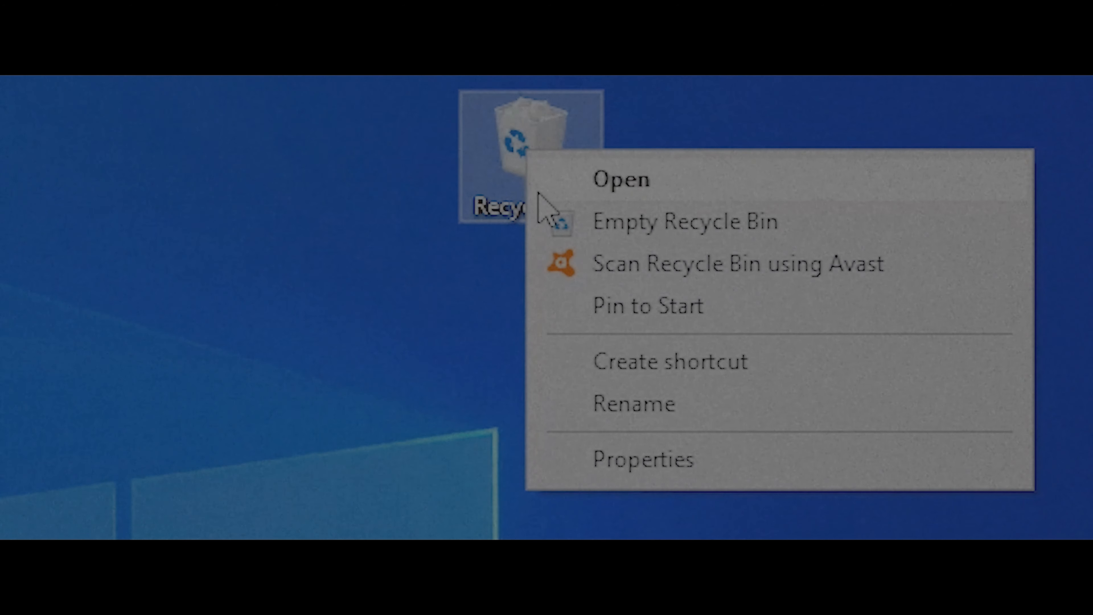